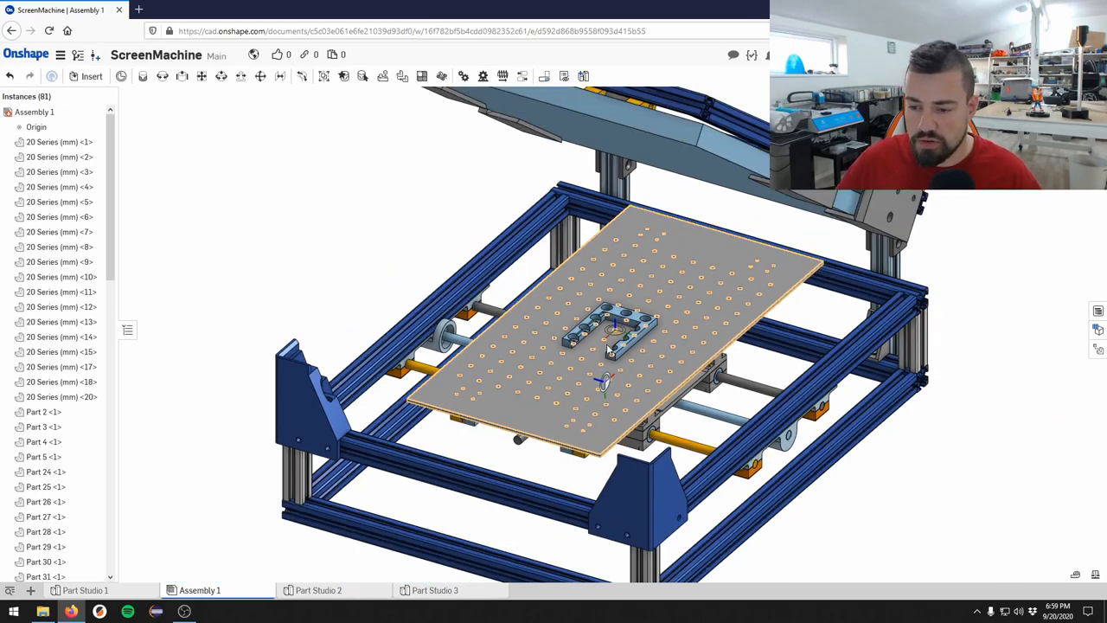
pyautogui.moveTo(318, 590)
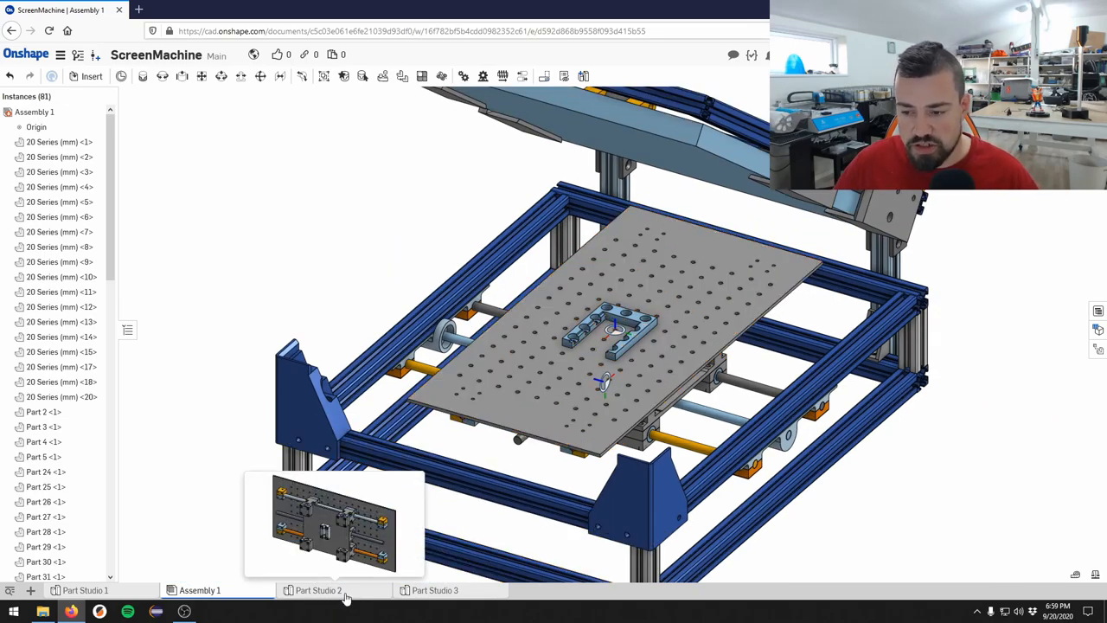
# Step: Open Part Studio 2 to view the perforated top plate, bearing blocks, rods and end blocks
pyautogui.click(318, 590)
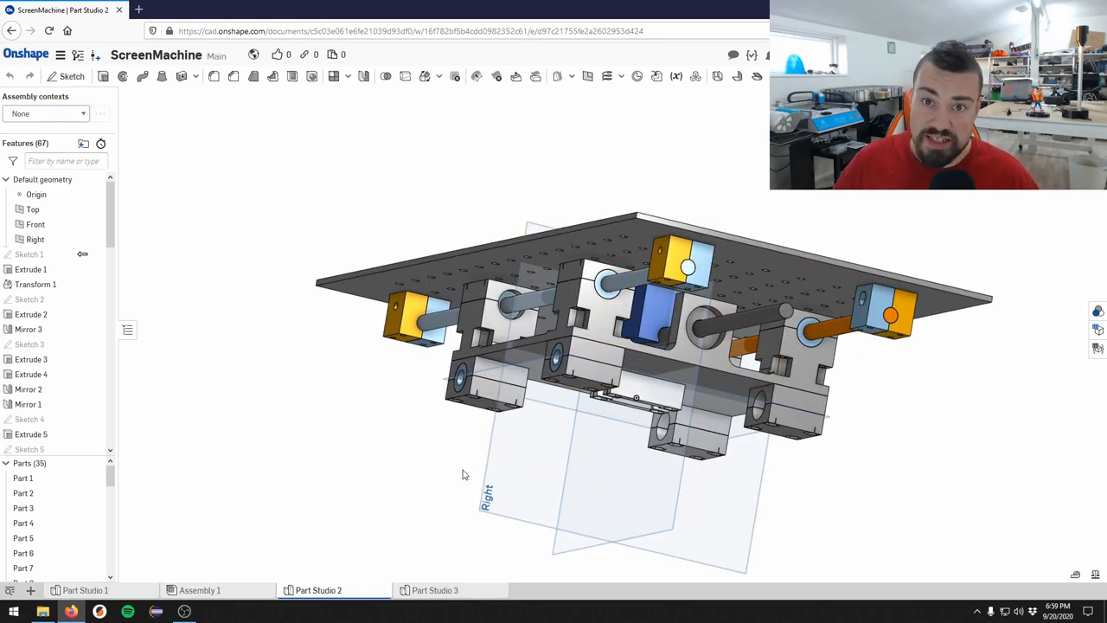
pyautogui.moveTo(422, 422)
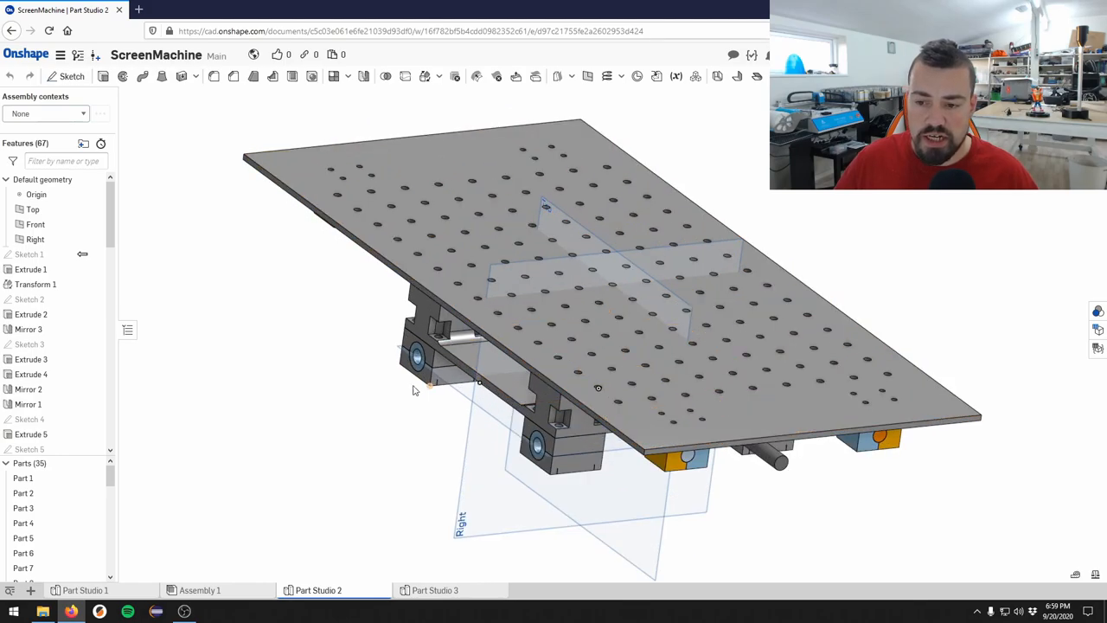
pyautogui.moveTo(411, 387)
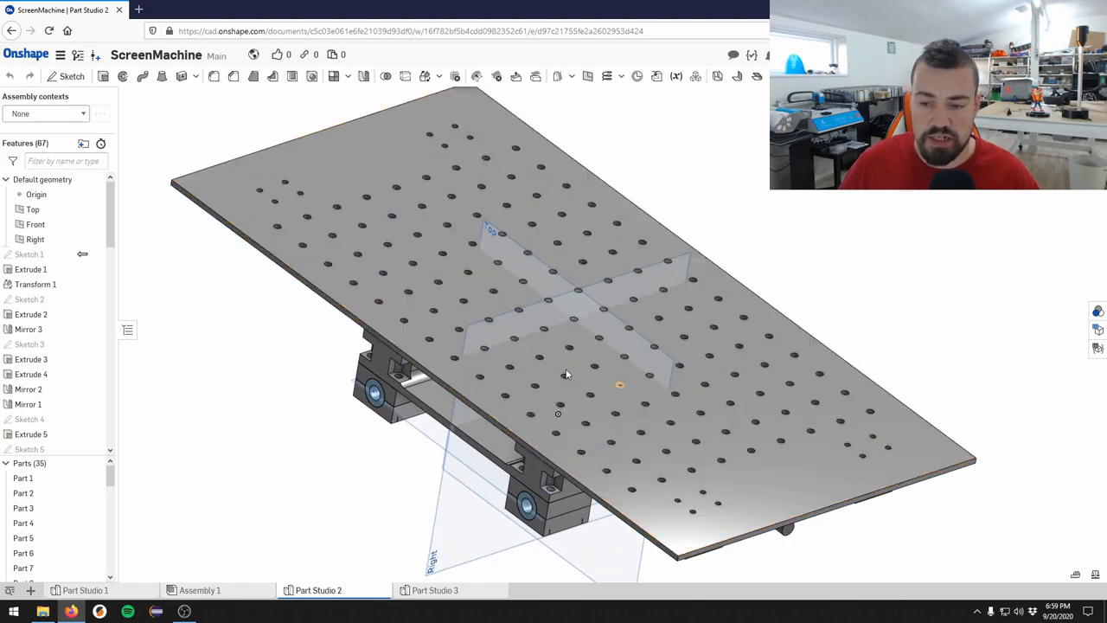
pyautogui.click(567, 372)
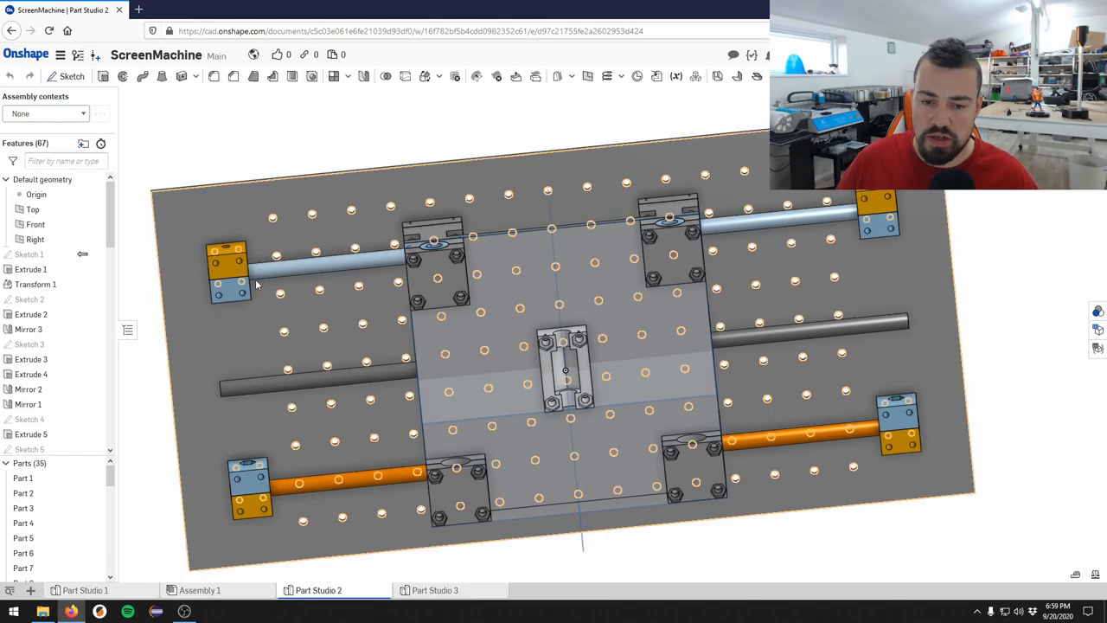
pyautogui.moveTo(186, 323)
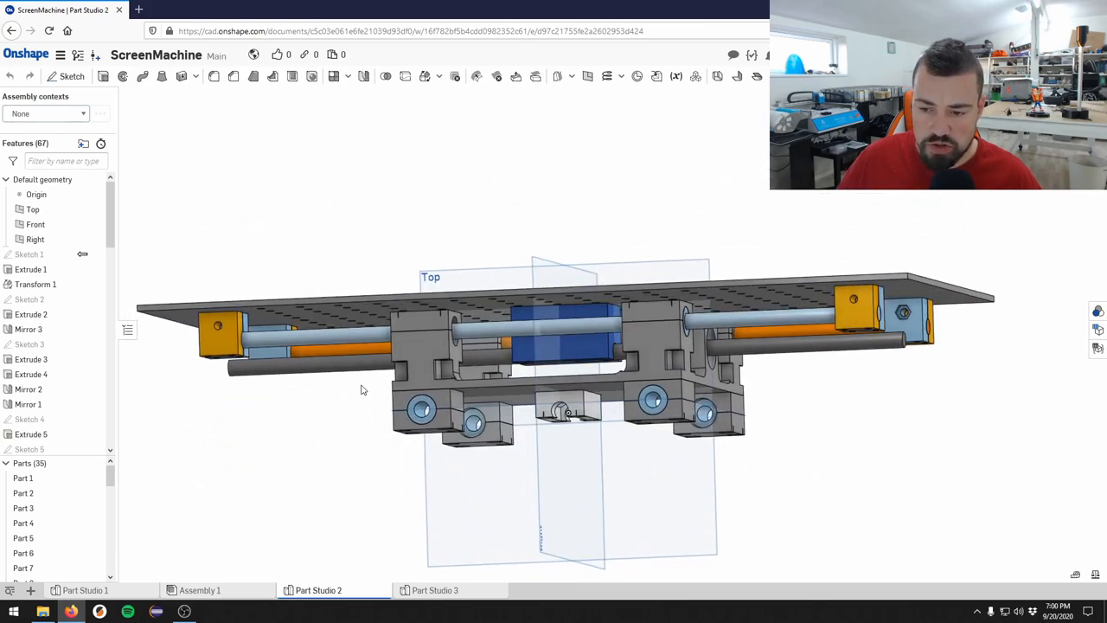
pyautogui.click(562, 333)
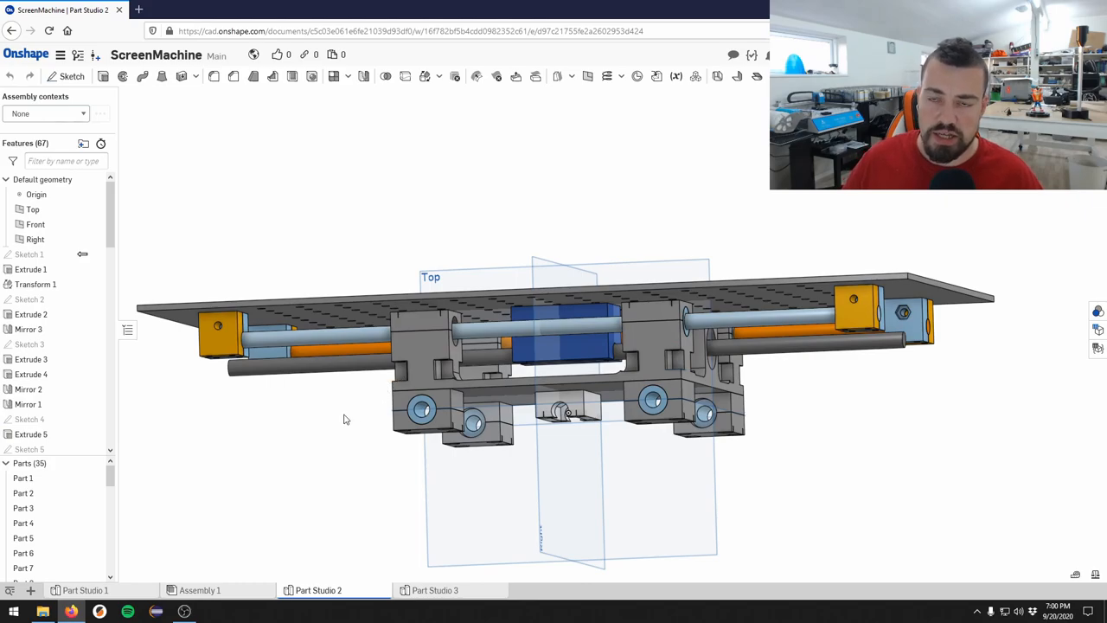
pyautogui.moveTo(337, 427)
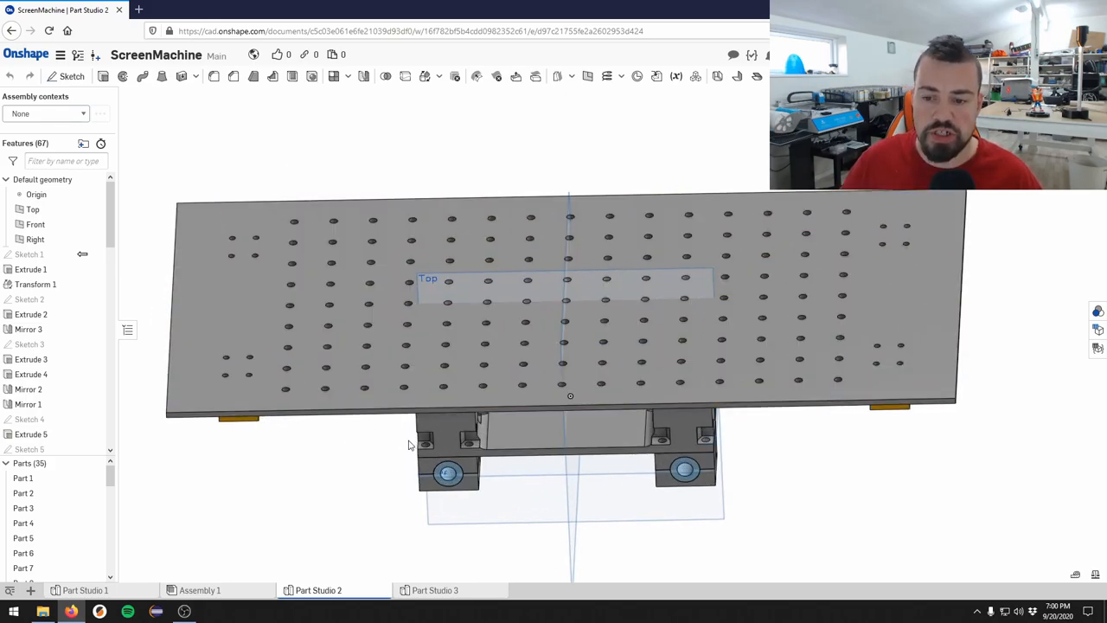
pyautogui.moveTo(293, 468)
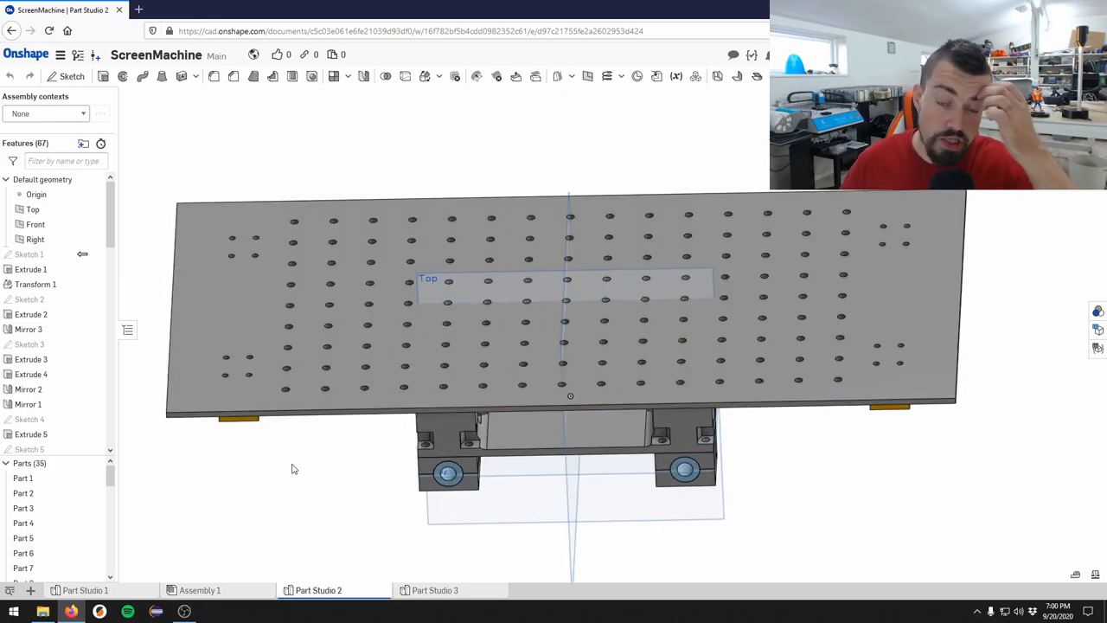
pyautogui.moveTo(329, 456)
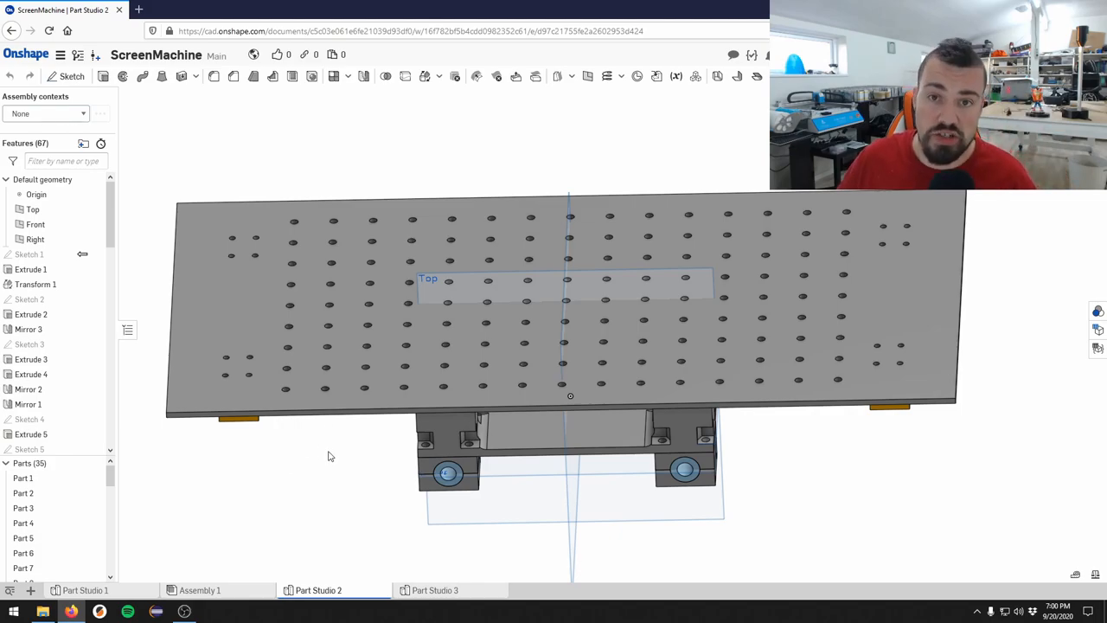
pyautogui.moveTo(267, 511)
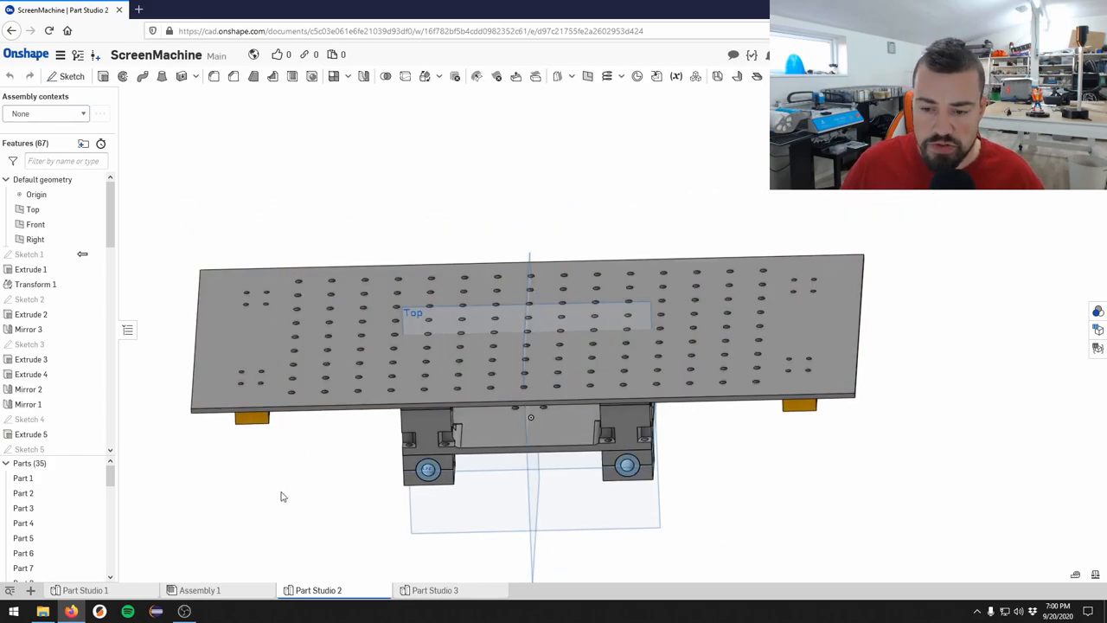
pyautogui.moveTo(297, 491)
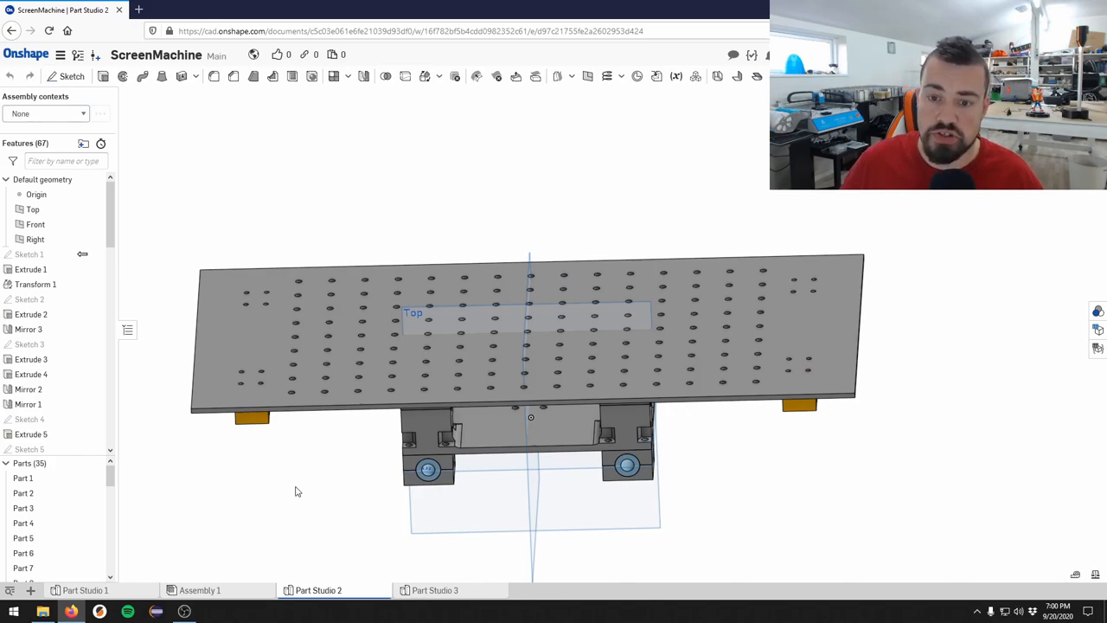
pyautogui.moveTo(303, 498)
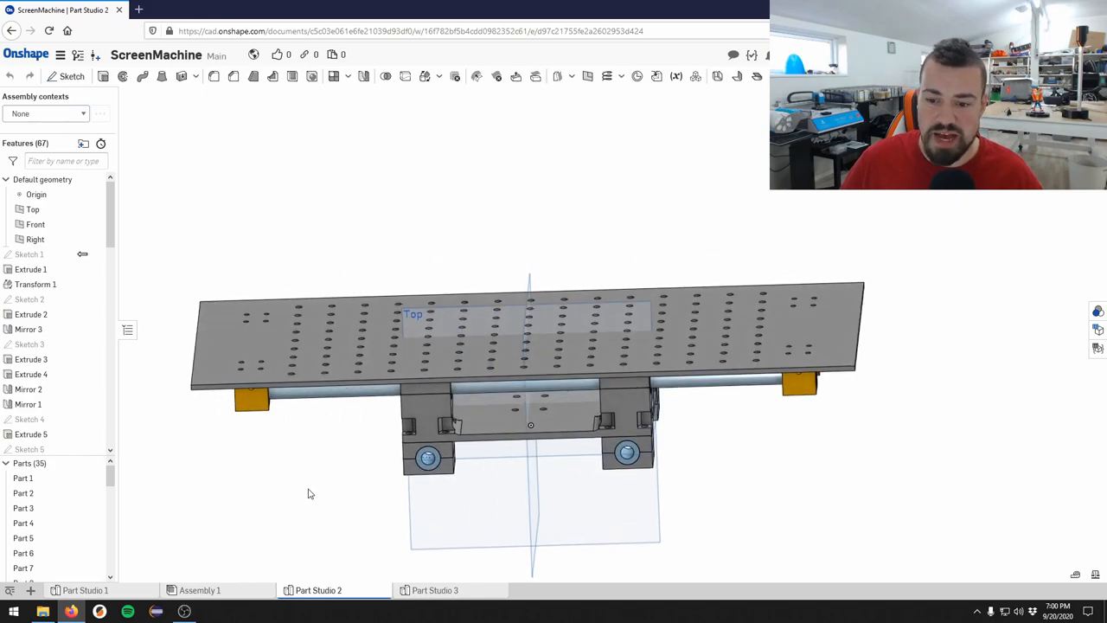
pyautogui.moveTo(531, 389); pyautogui.dragTo(536, 363)
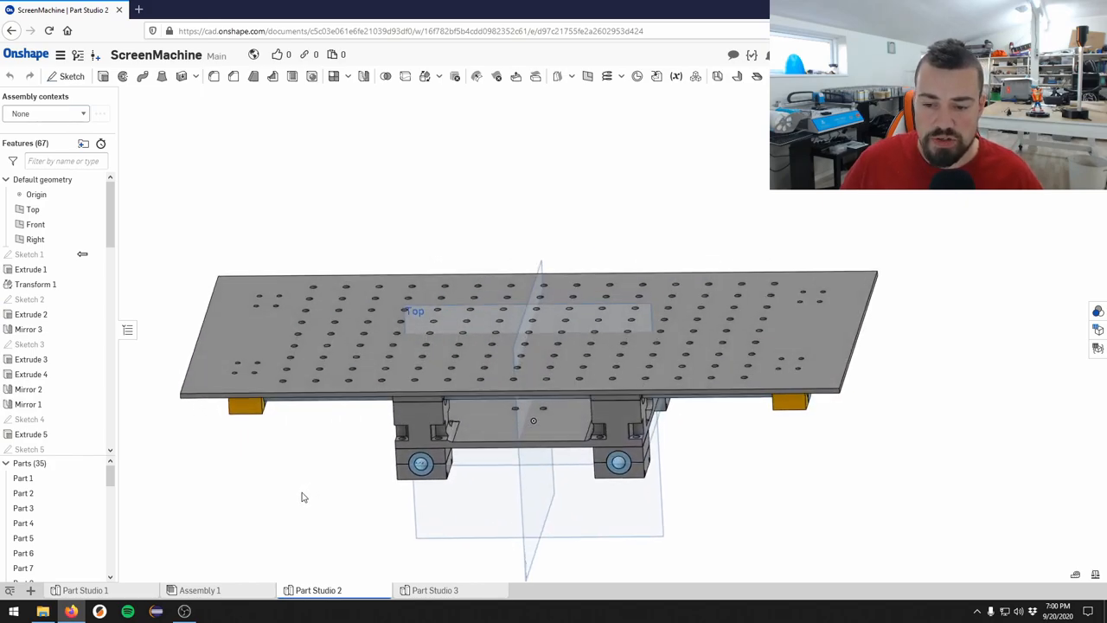
pyautogui.moveTo(315, 494)
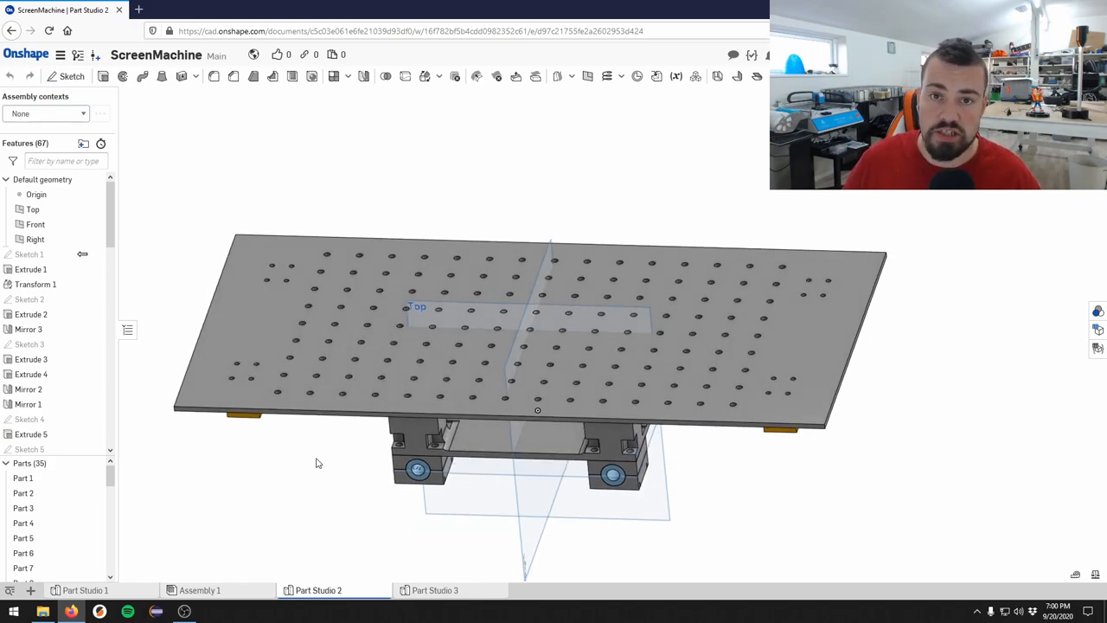
pyautogui.moveTo(346, 490)
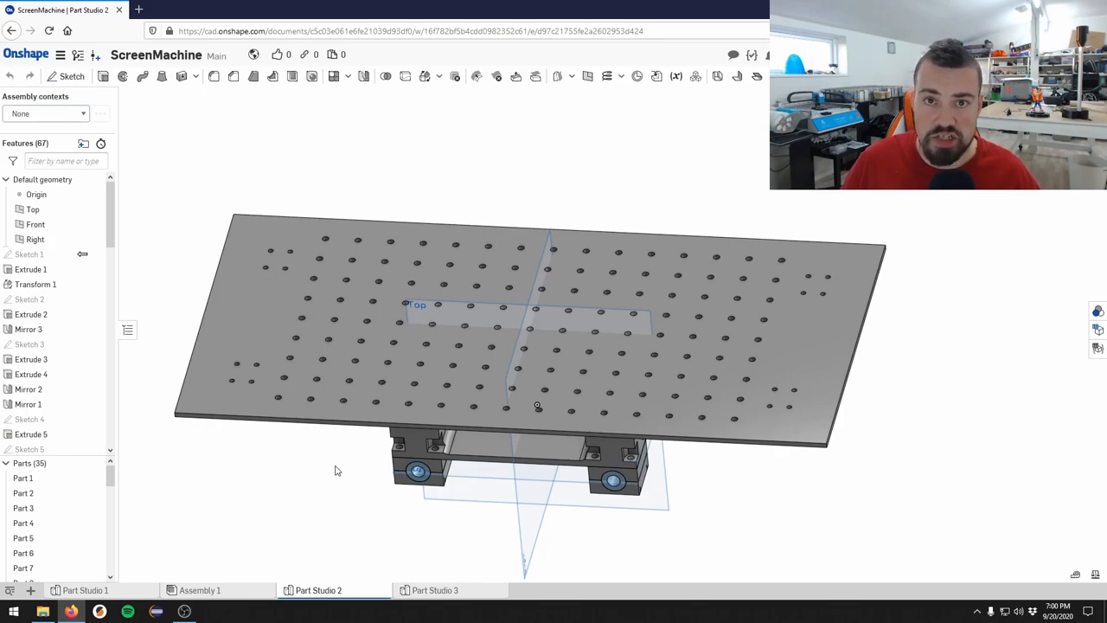
pyautogui.moveTo(306, 473)
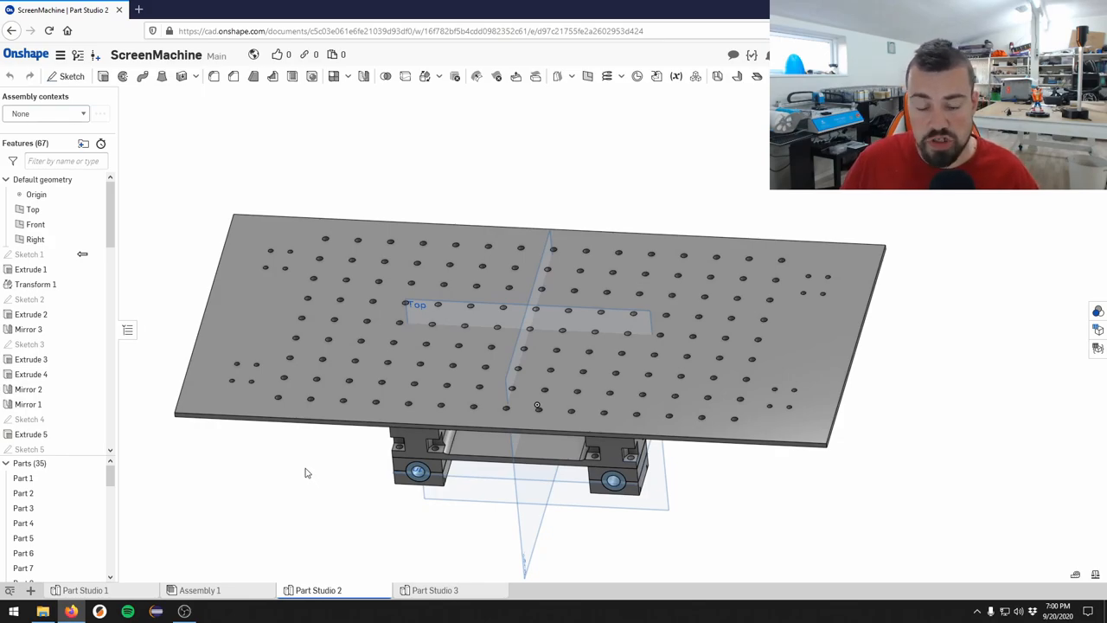
pyautogui.moveTo(309, 494)
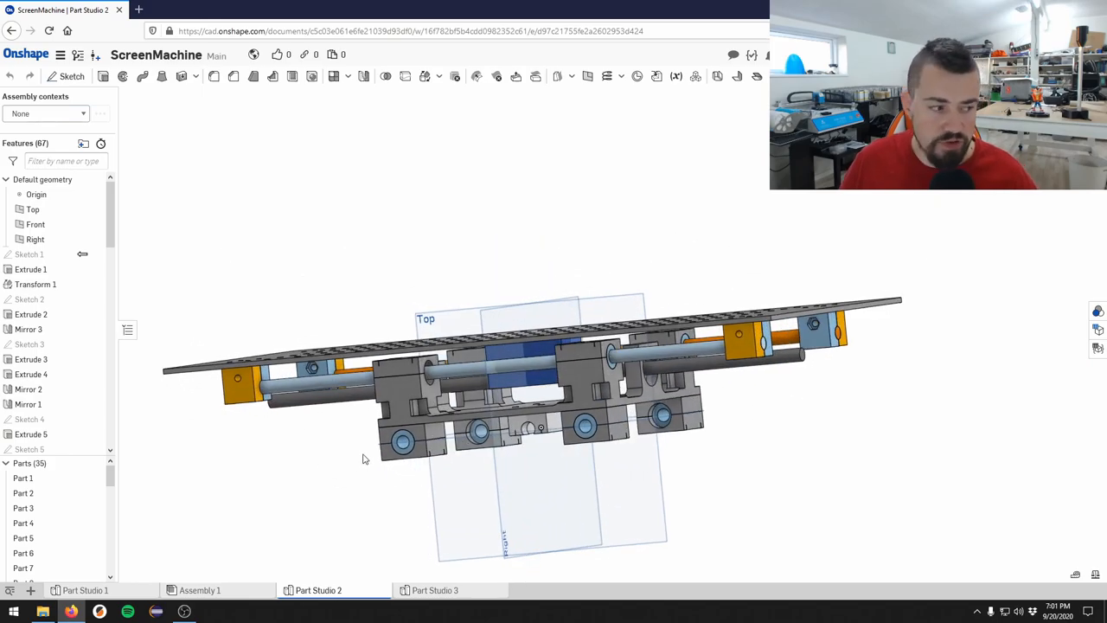
pyautogui.click(553, 482)
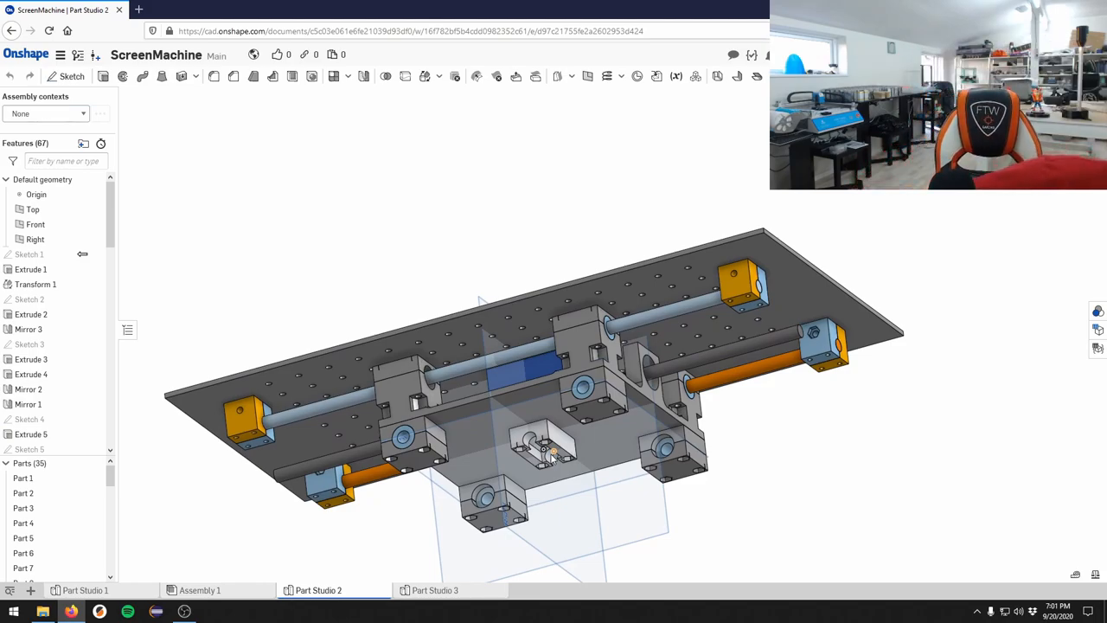
pyautogui.moveTo(152, 478)
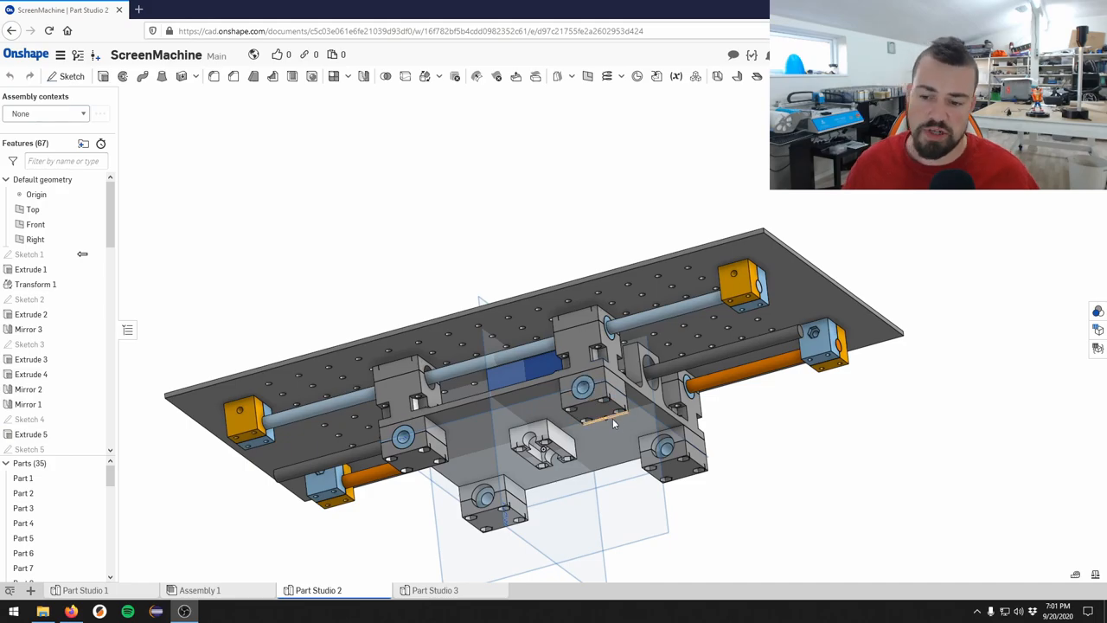
pyautogui.scroll(3)
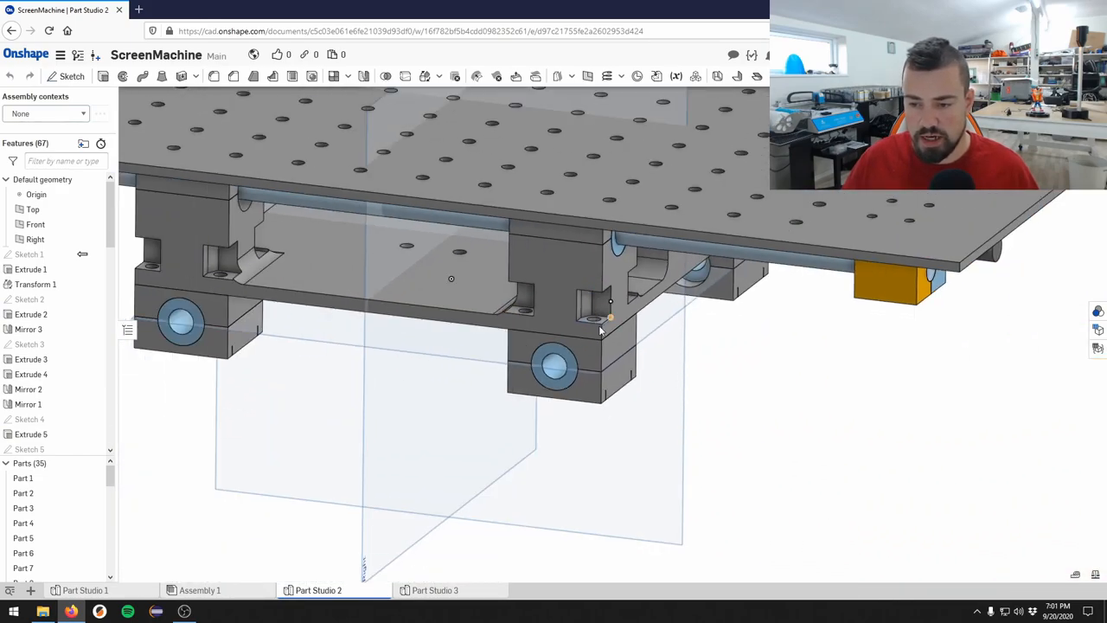
pyautogui.moveTo(605, 329); pyautogui.dragTo(596, 216)
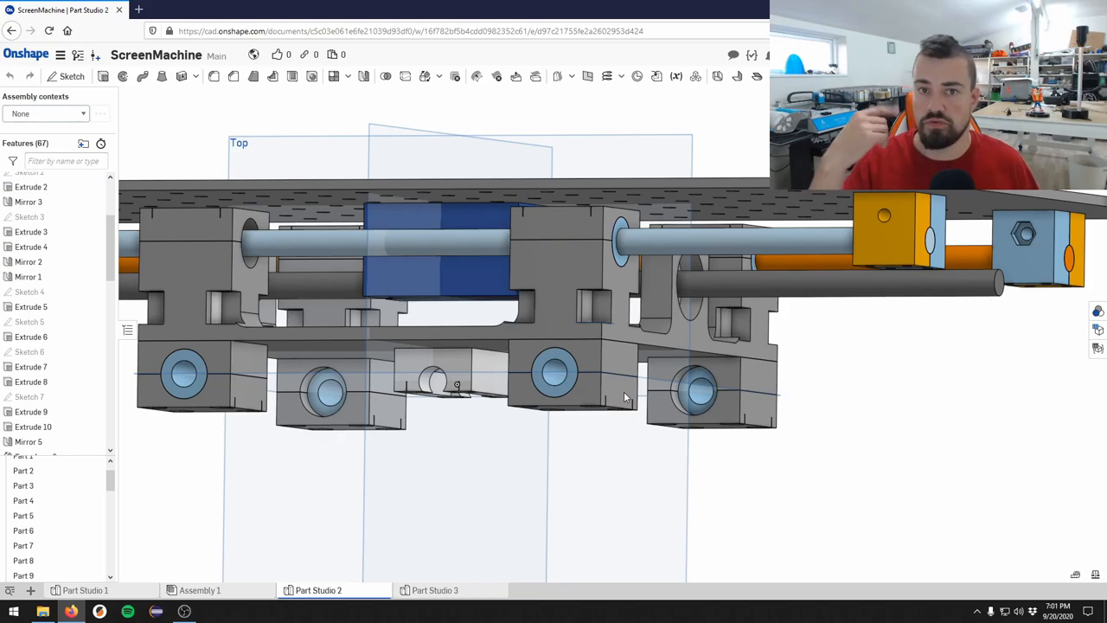
# Step: Inspect the bearing block sketches, plate underside and rods, then switch to Assembly 1
pyautogui.click(325, 294)
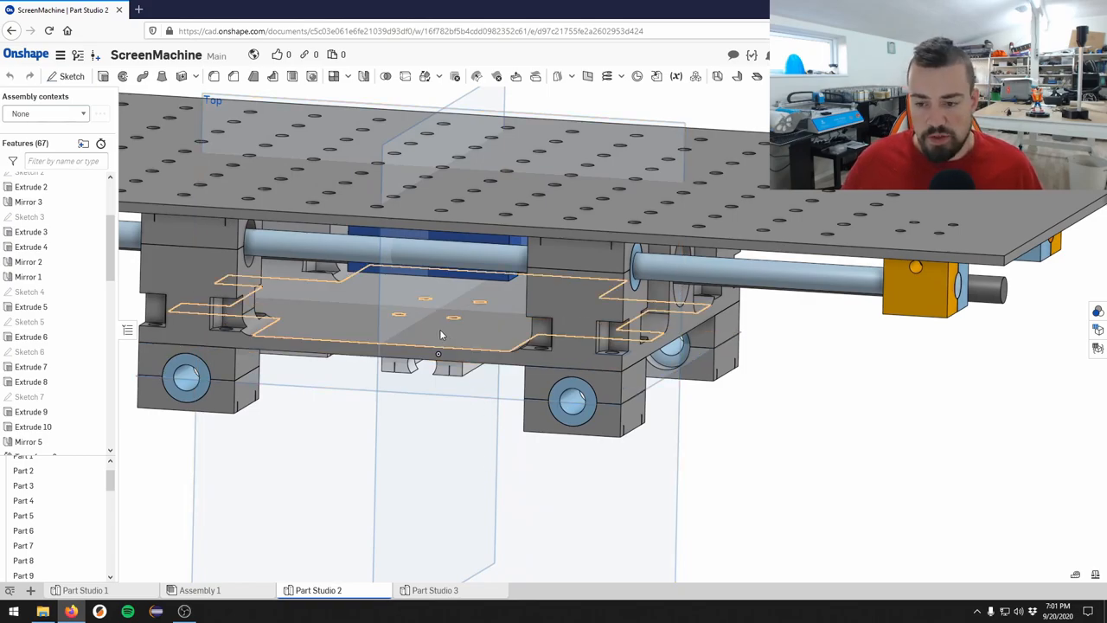
pyautogui.moveTo(441, 335); pyautogui.dragTo(398, 337)
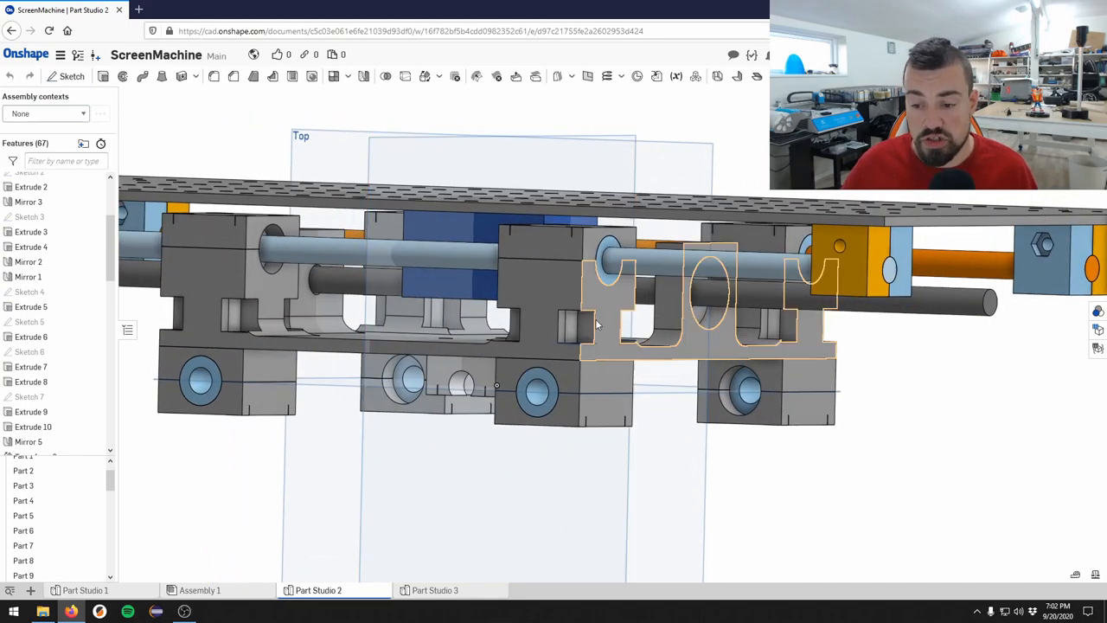
pyautogui.moveTo(597, 324); pyautogui.dragTo(545, 363)
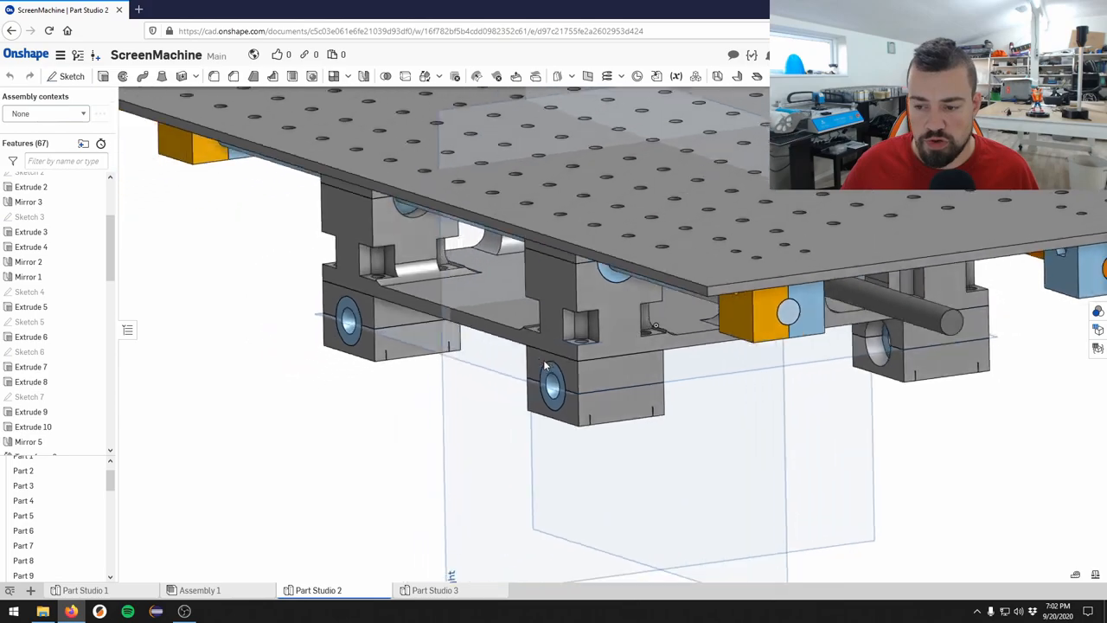
pyautogui.moveTo(545, 363); pyautogui.dragTo(594, 324)
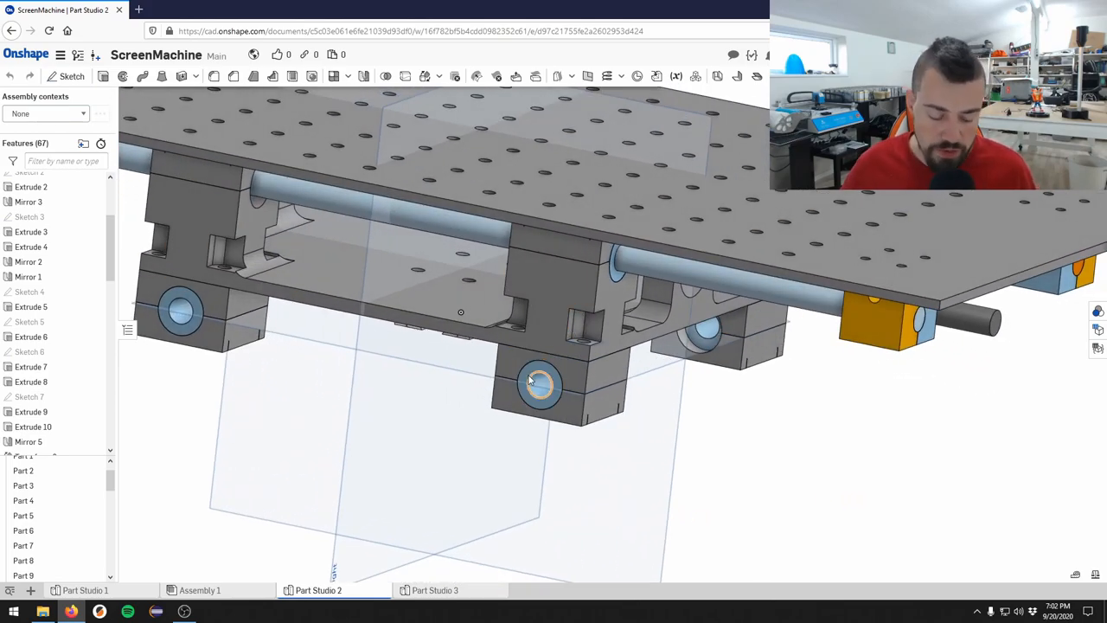
pyautogui.moveTo(540, 381); pyautogui.dragTo(701, 359)
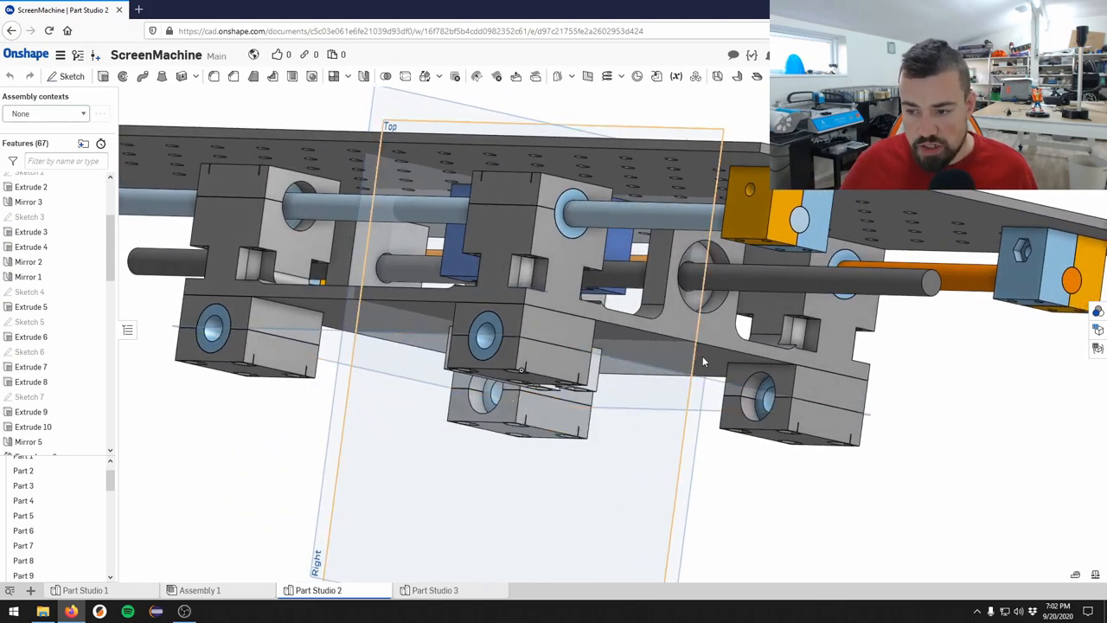
pyautogui.click(710, 277)
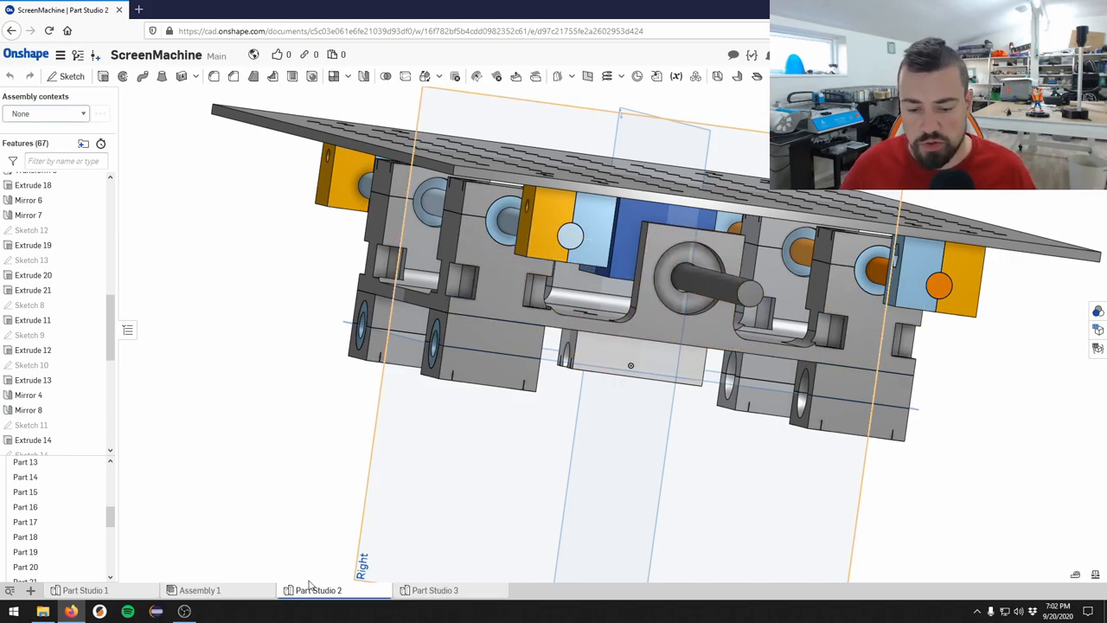
pyautogui.click(200, 590)
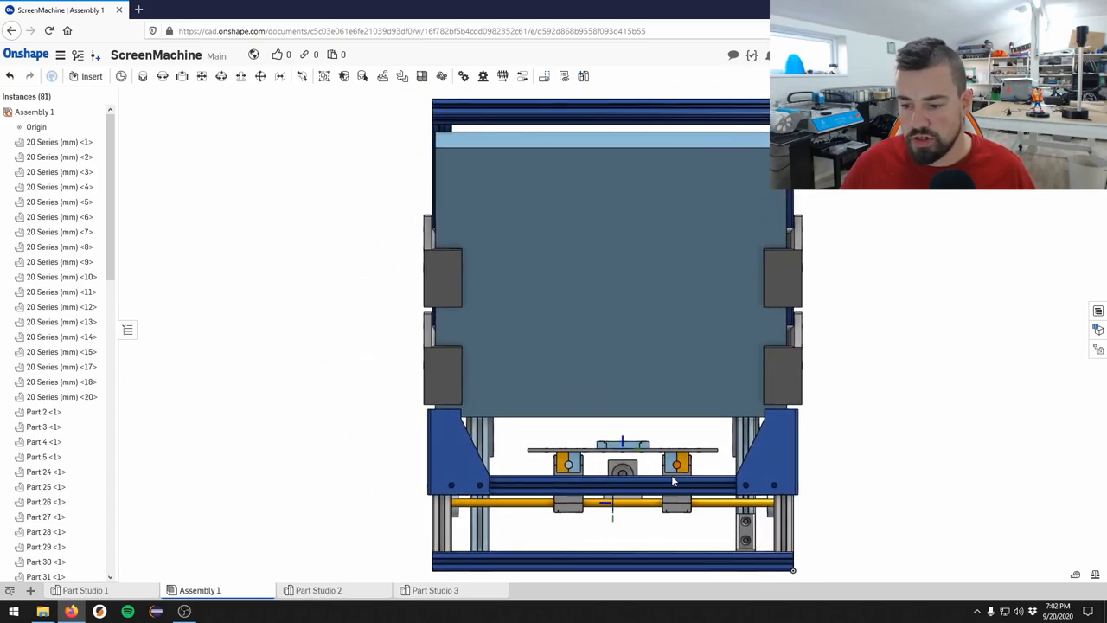
pyautogui.scroll(3)
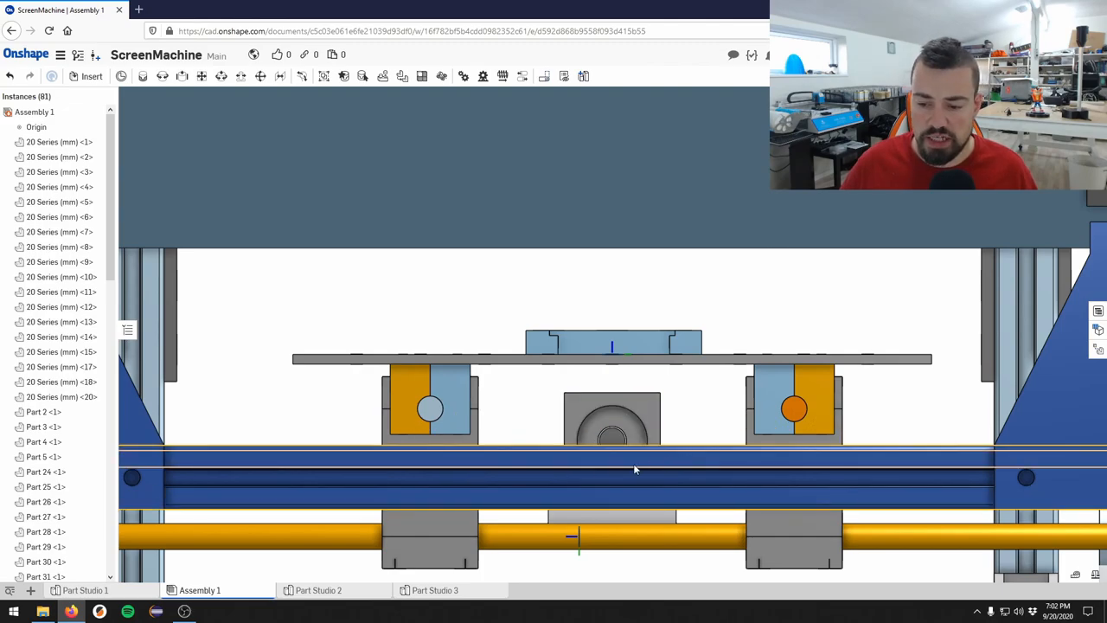
pyautogui.moveTo(584, 456)
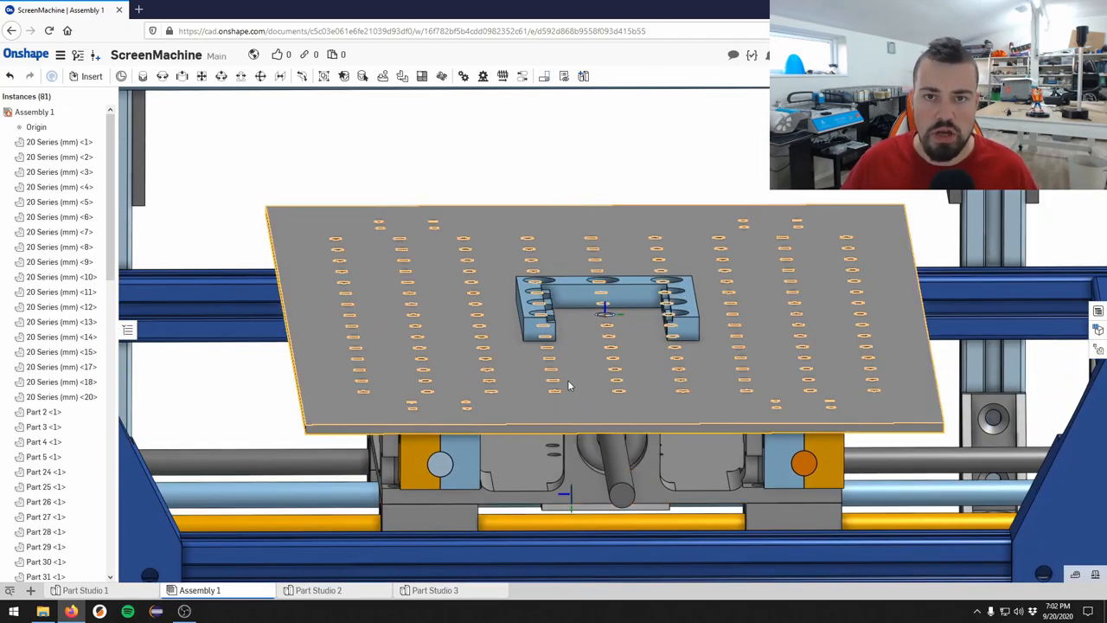
pyautogui.moveTo(563, 370)
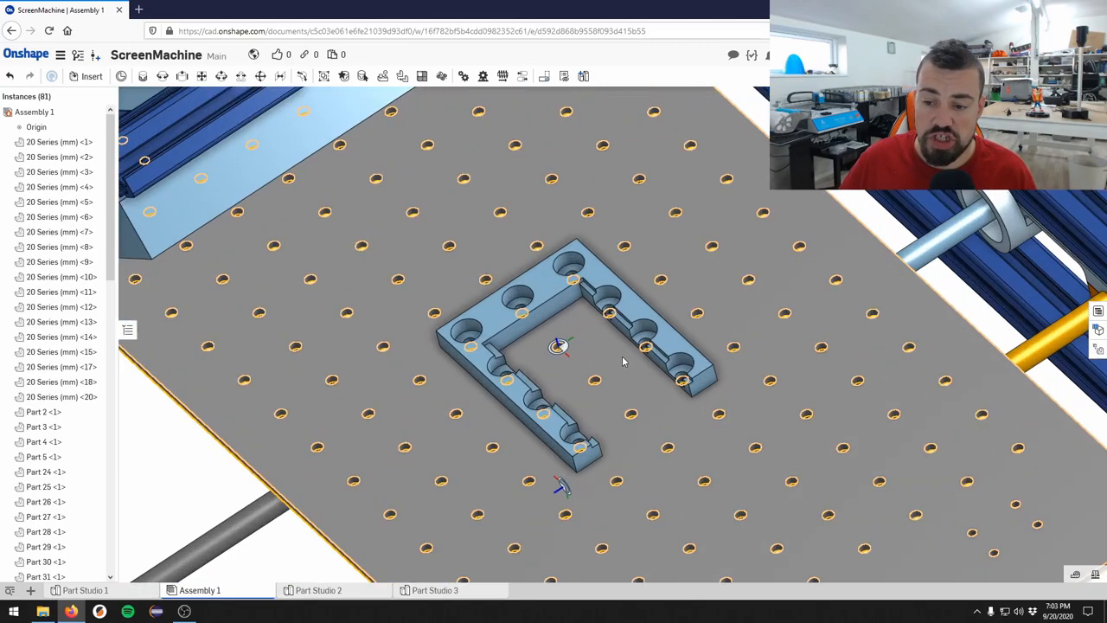
pyautogui.moveTo(337, 415)
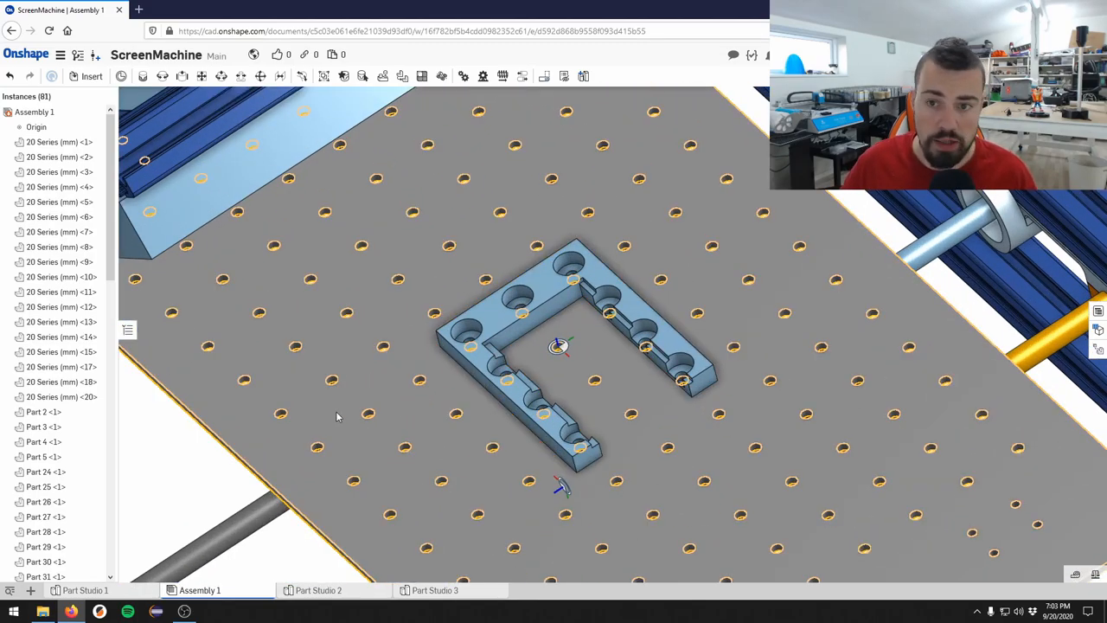
pyautogui.click(580, 285)
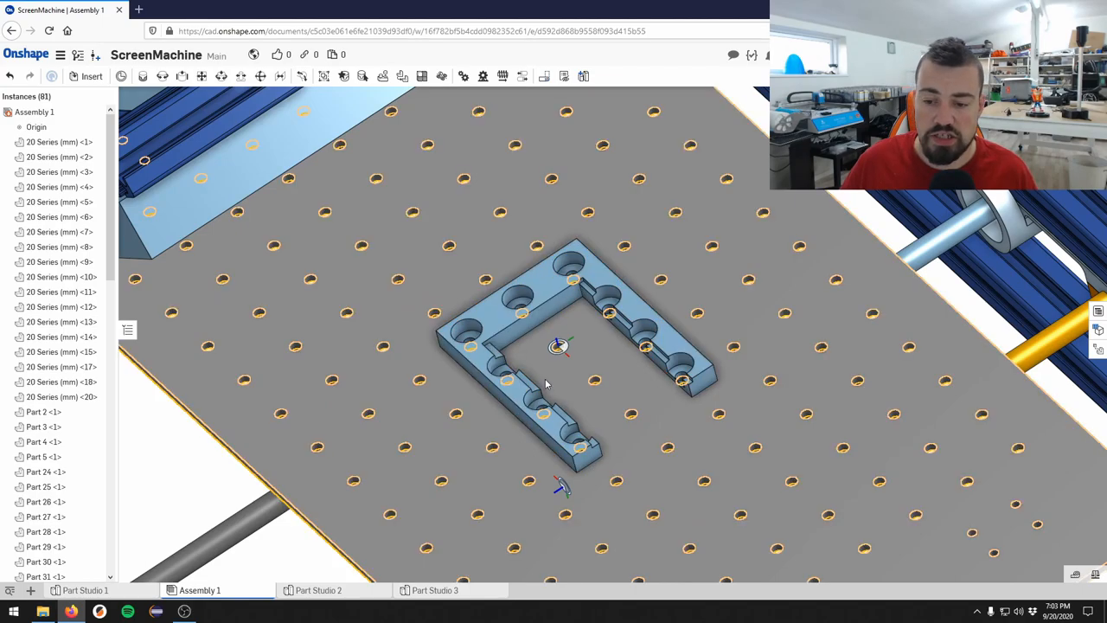
pyautogui.moveTo(569, 384)
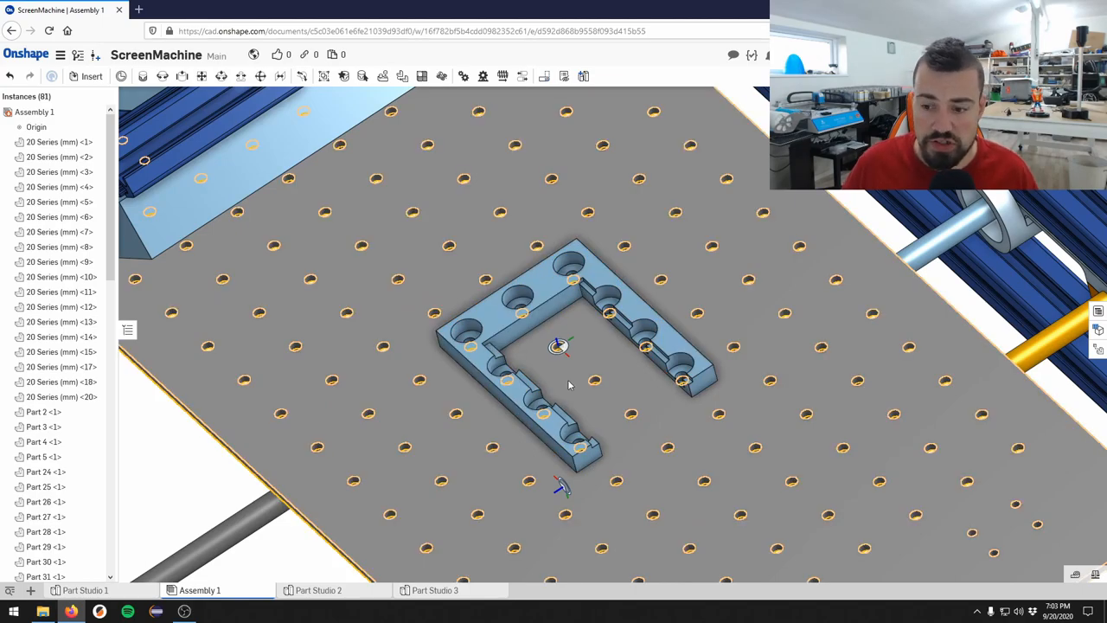
pyautogui.click(510, 337)
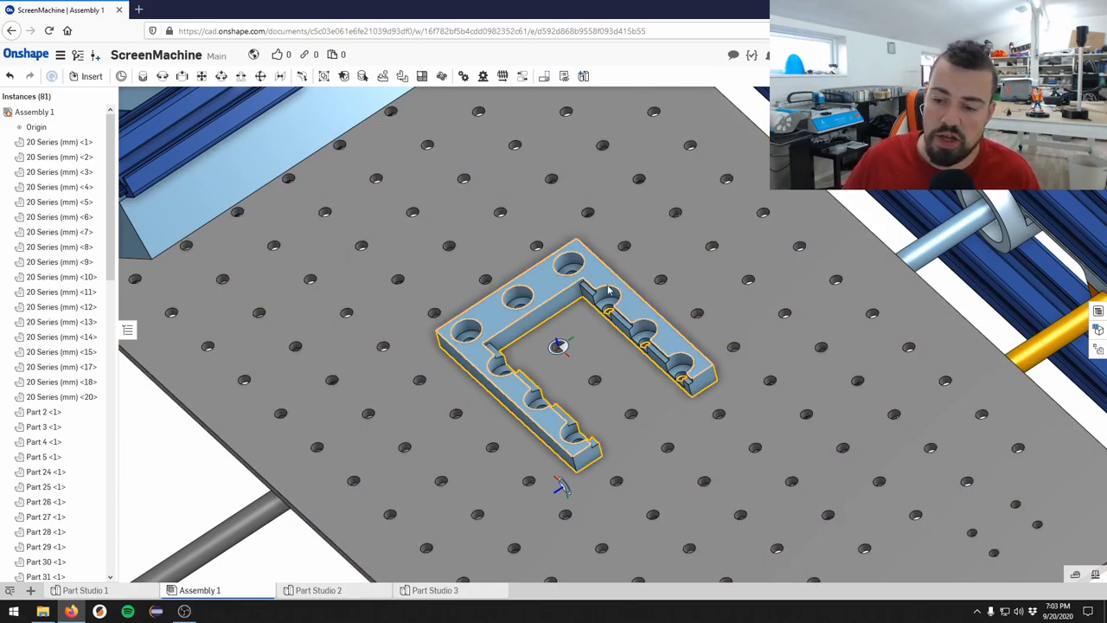
pyautogui.click(765, 484)
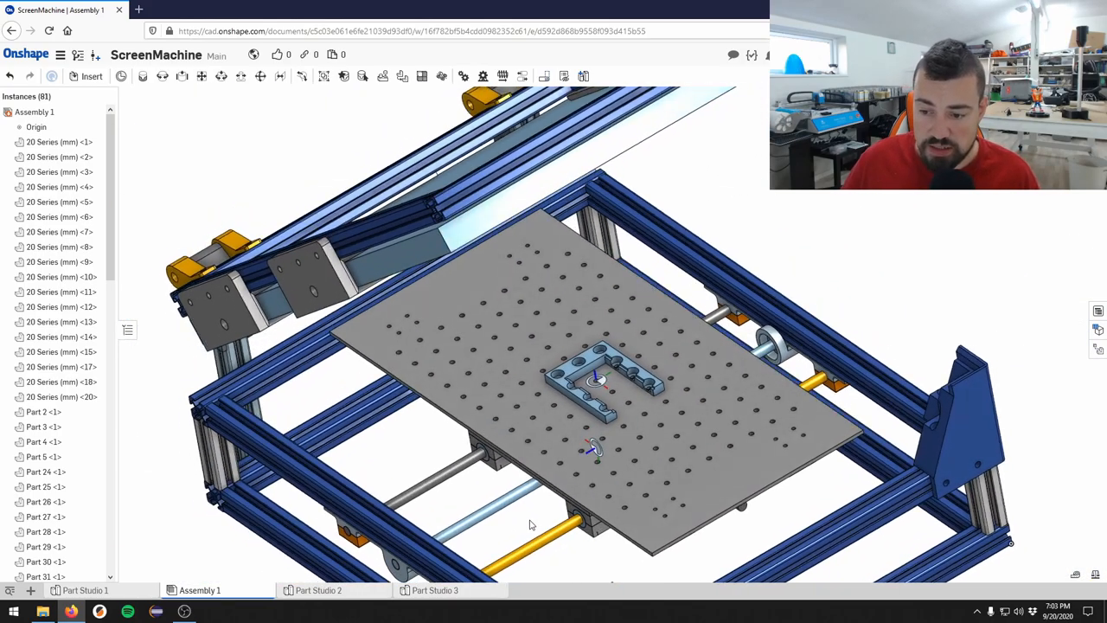
pyautogui.click(488, 371)
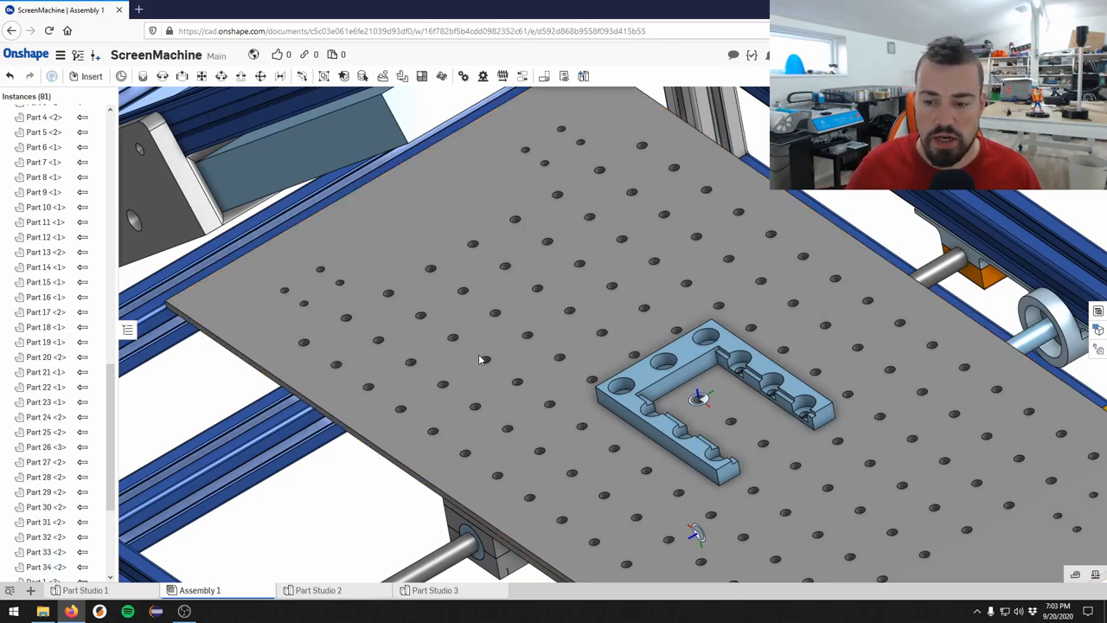
pyautogui.click(480, 359)
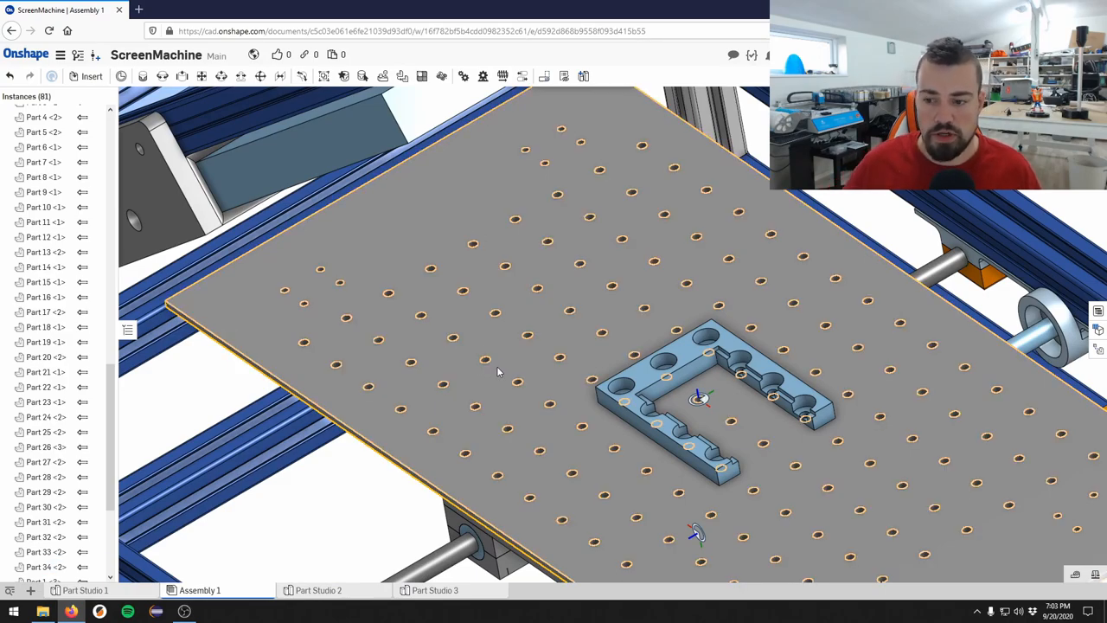
pyautogui.moveTo(497, 372); pyautogui.dragTo(554, 415)
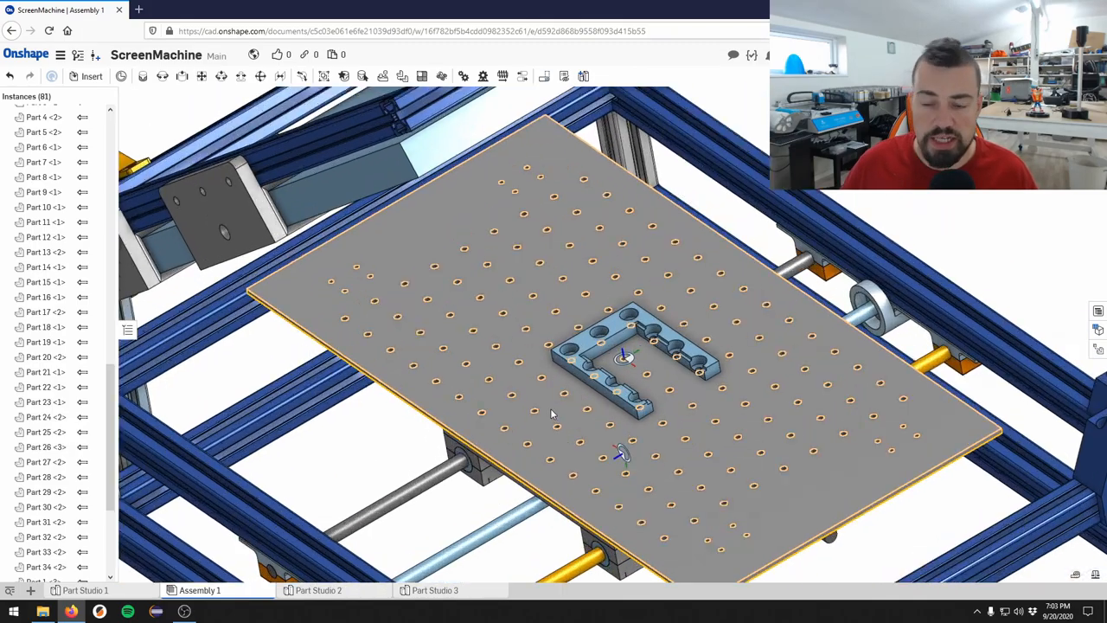